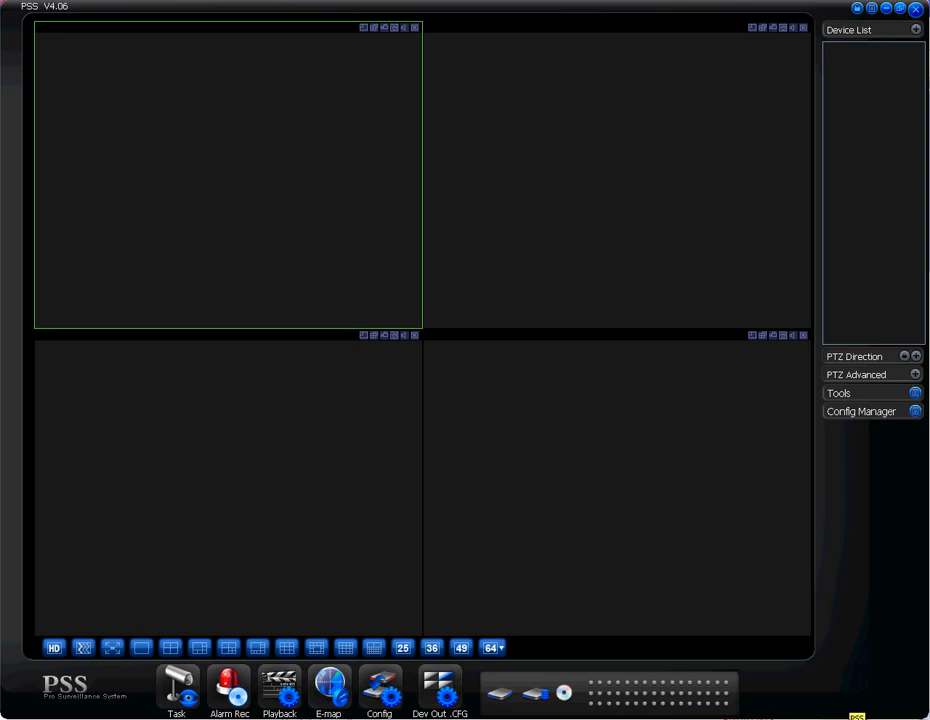
pyautogui.moveTo(852, 381)
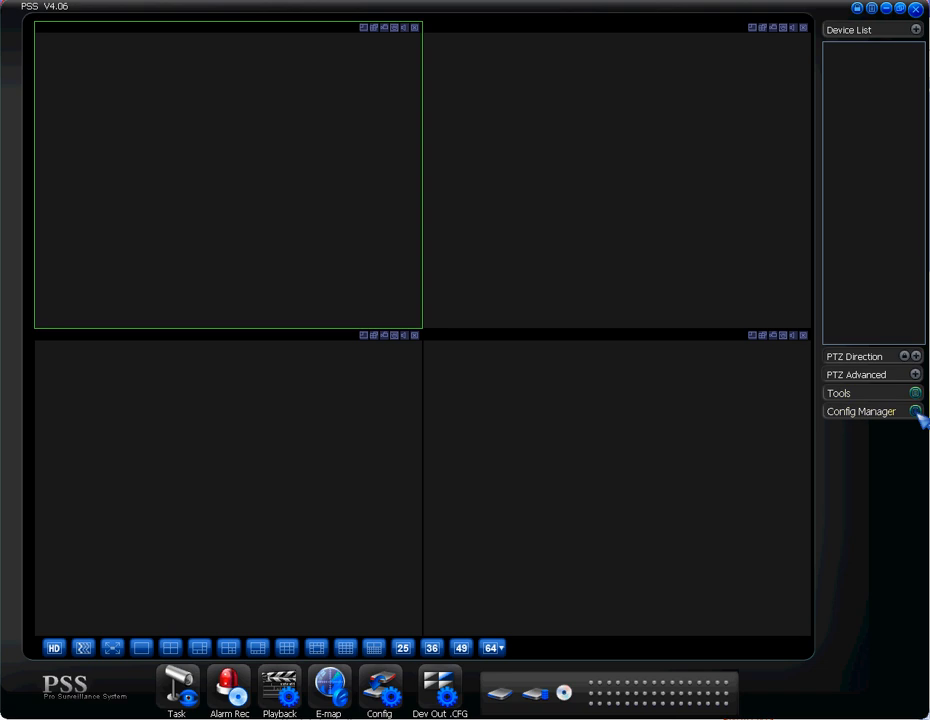
# Step: Open Device Manage from Config Manager and search the local network for devices
pyautogui.click(909, 415)
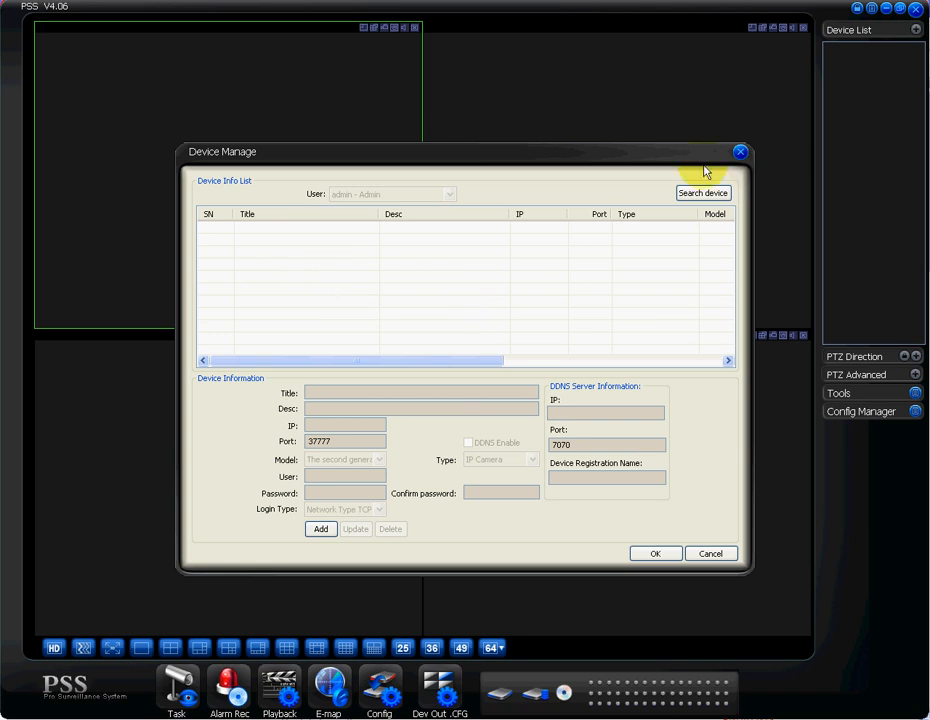
pyautogui.click(702, 192)
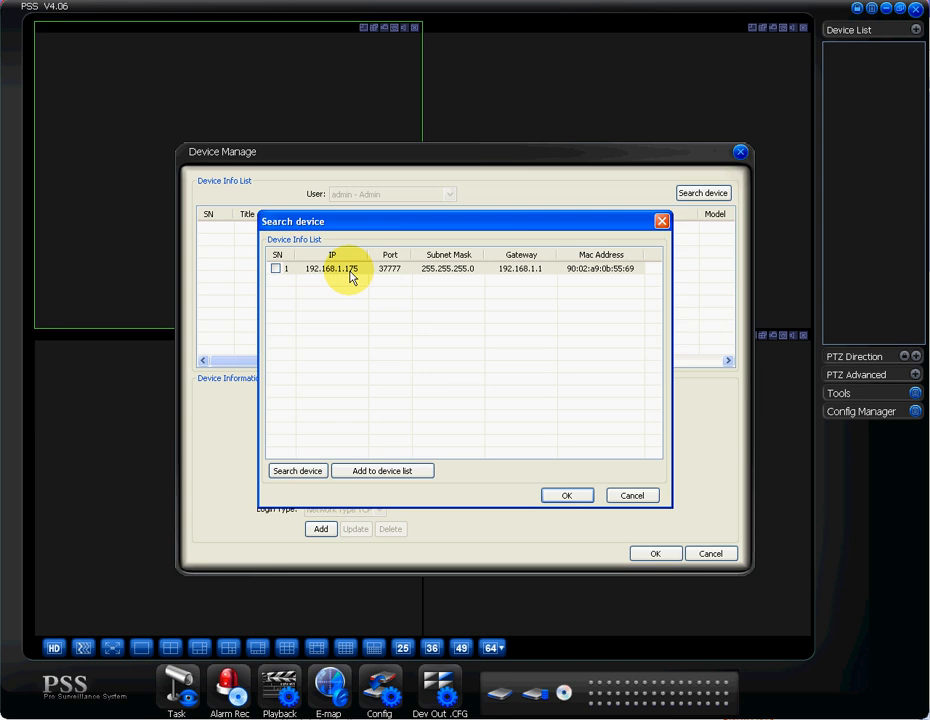
pyautogui.moveTo(315, 278)
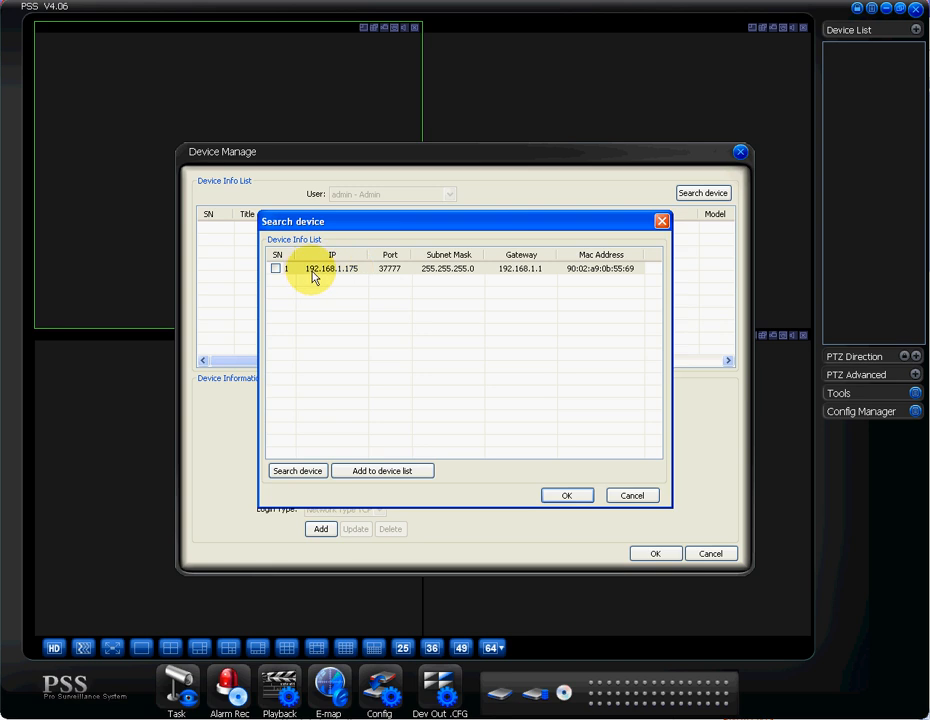
pyautogui.moveTo(345, 277)
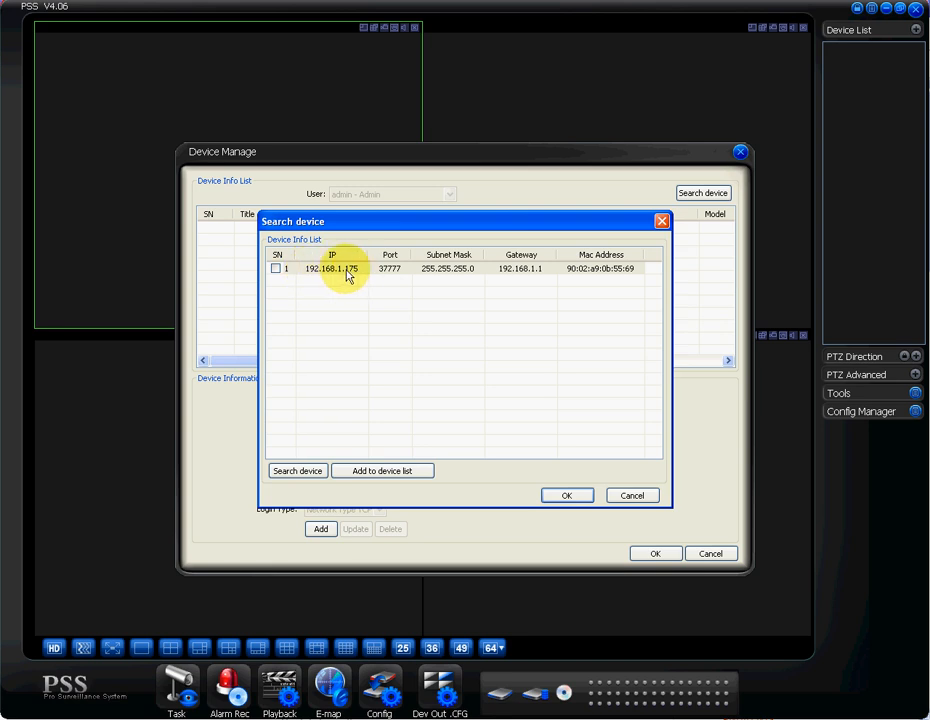
# Step: Select the camera at 192.168.1.175 and add it to the device list, confirming the prompt
pyautogui.click(276, 269)
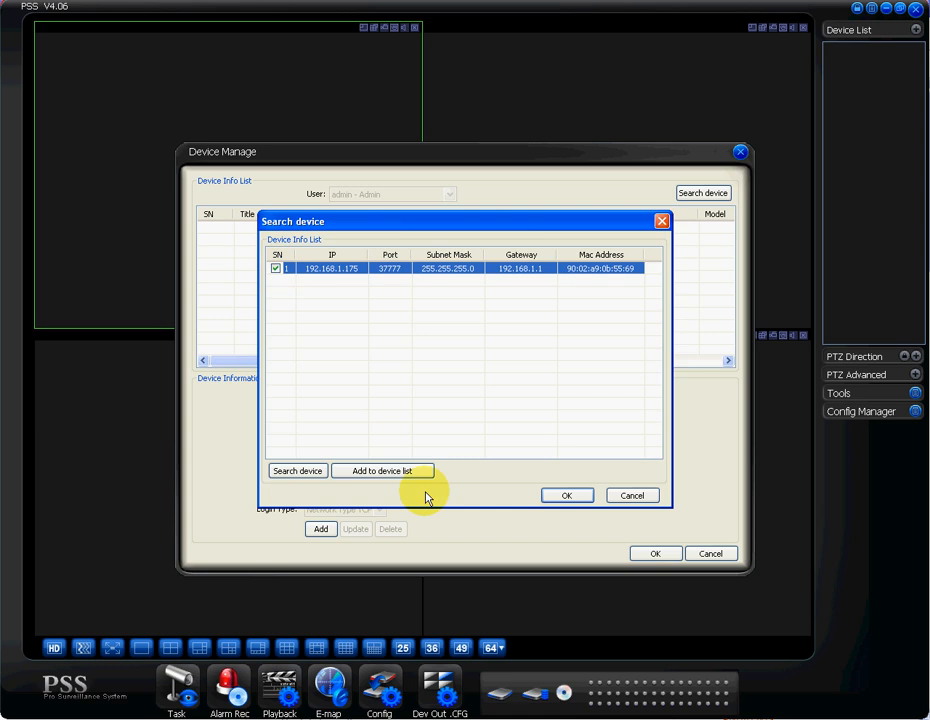
pyautogui.click(382, 470)
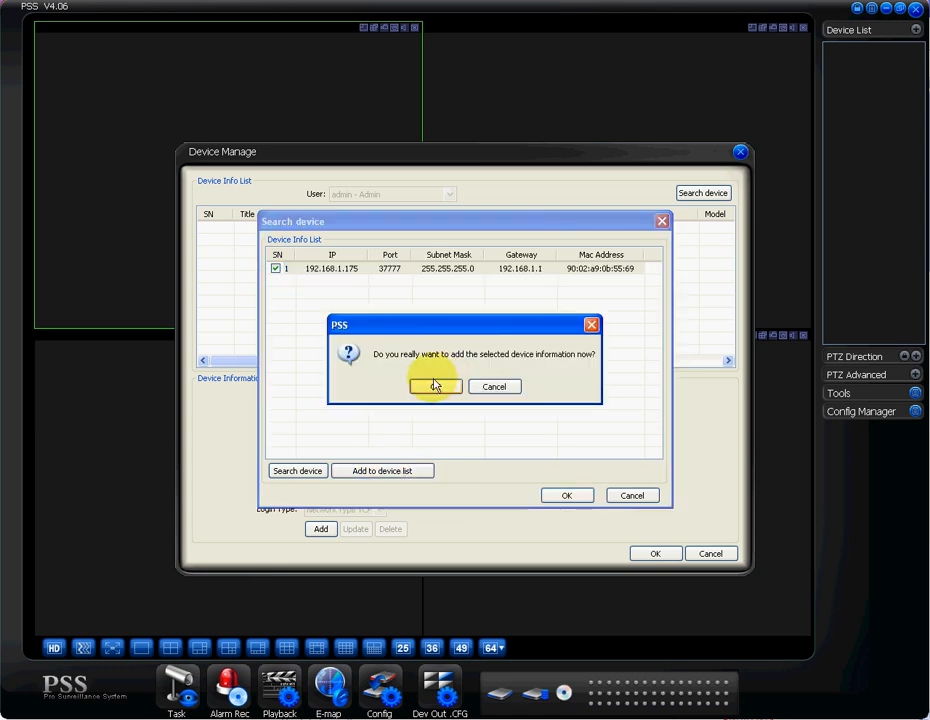
pyautogui.click(435, 386)
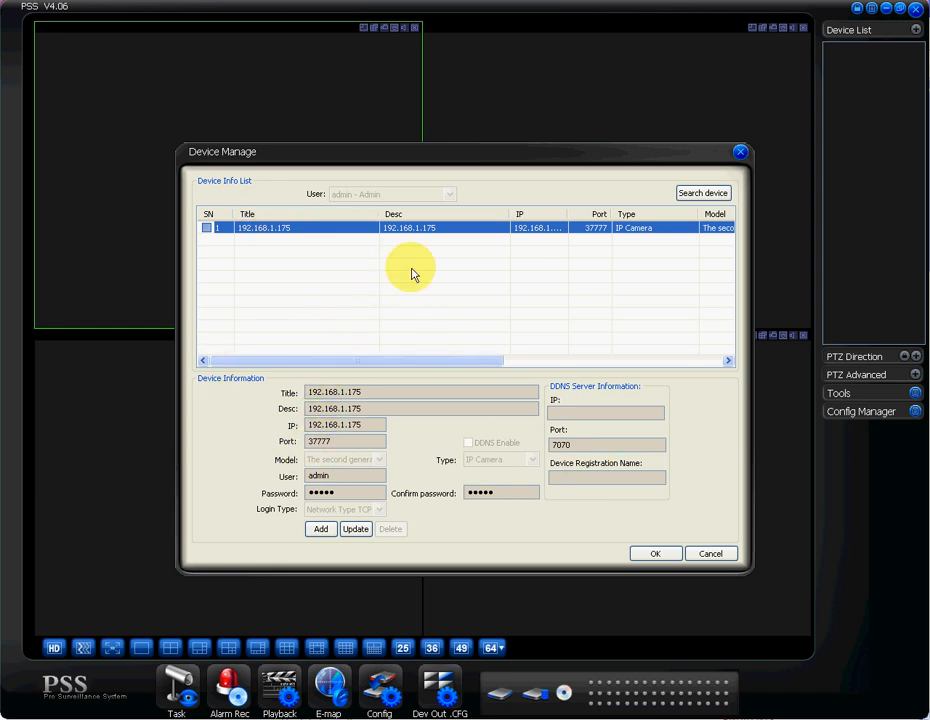
pyautogui.moveTo(417, 291)
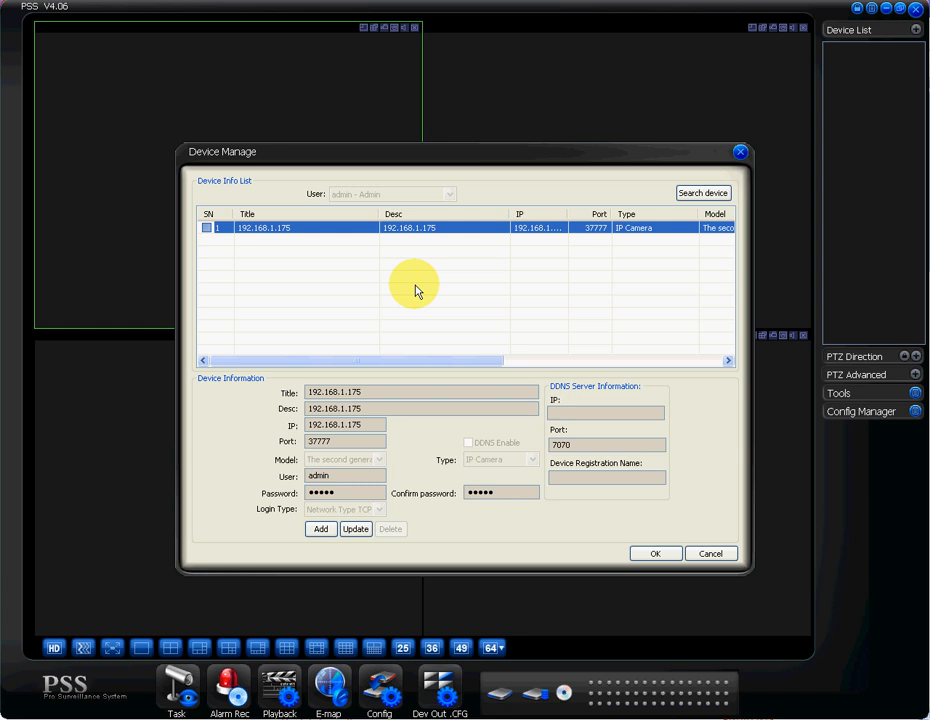
pyautogui.moveTo(655, 553)
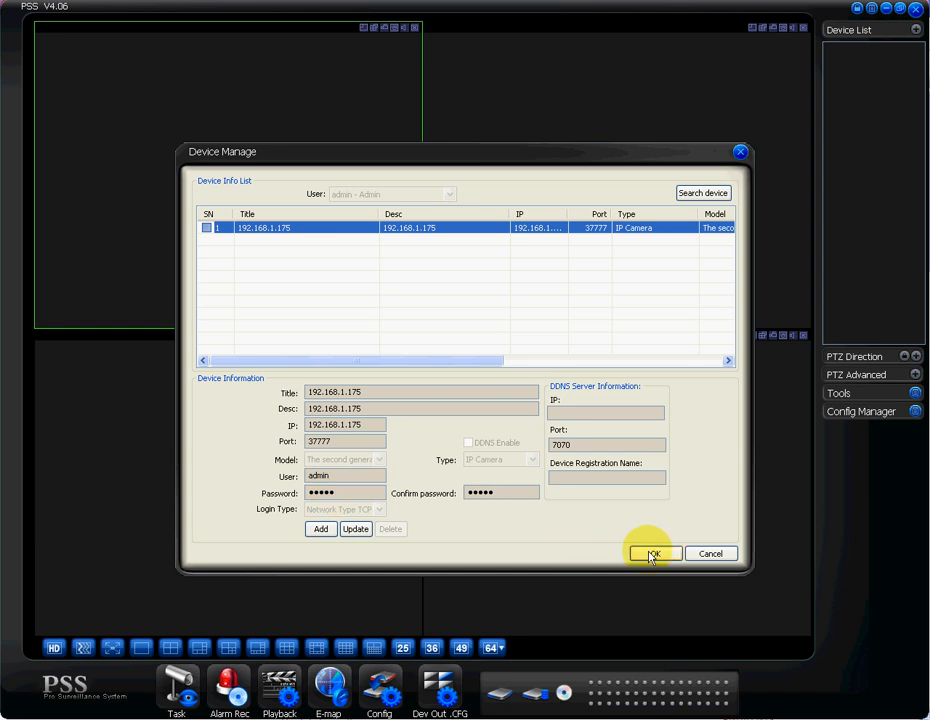
# Step: Save the Device Manage configuration with OK and close the dialog
pyautogui.click(655, 553)
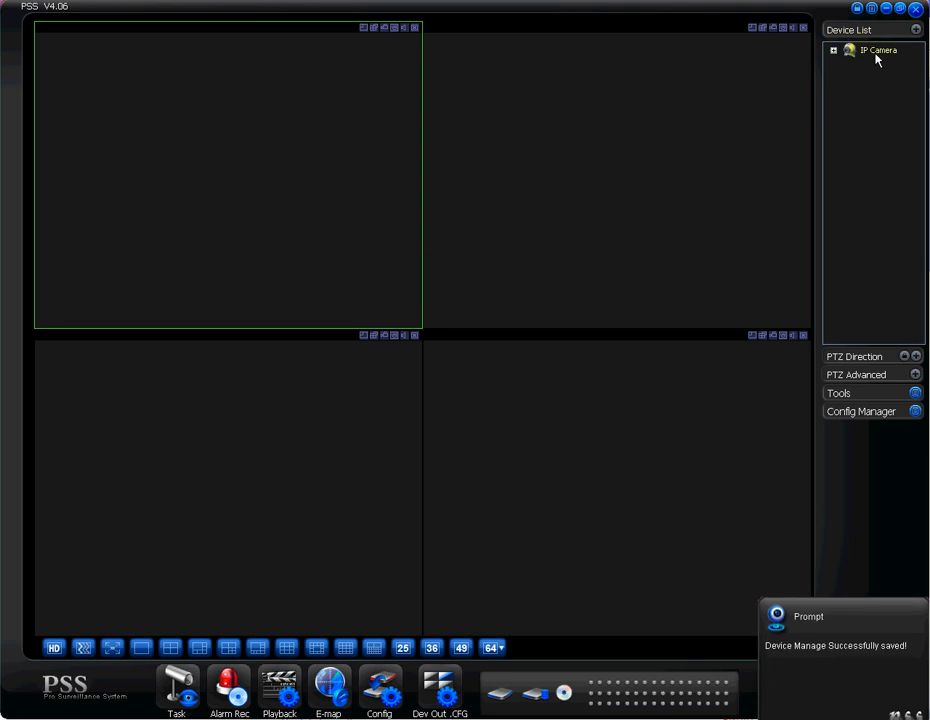
pyautogui.moveTo(848, 625)
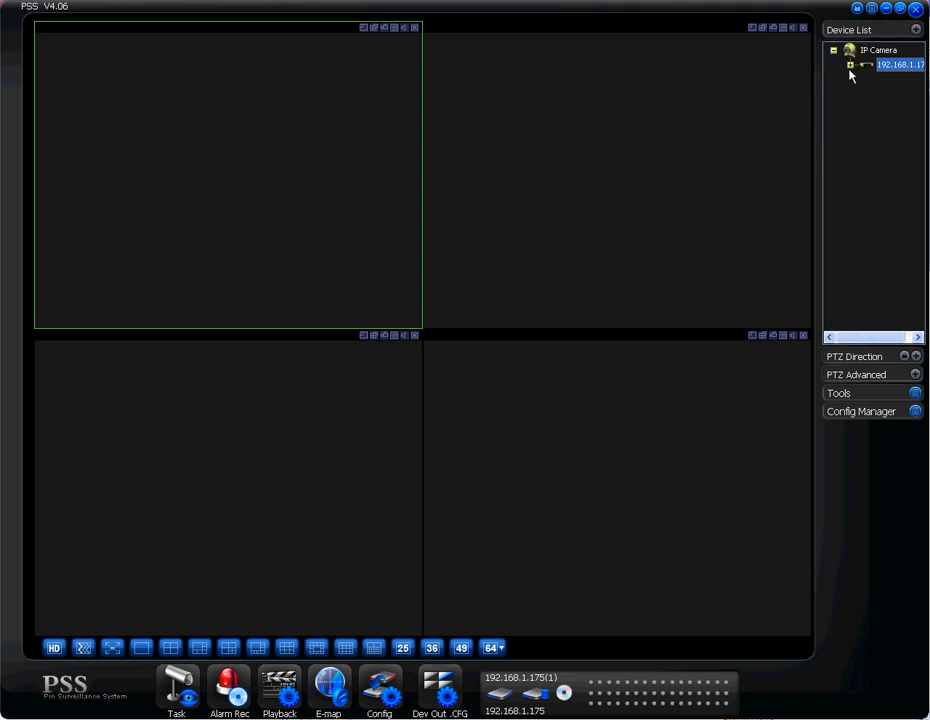
# Step: Expand the 192.168.1.175 camera node to reveal its IPC video channel
pyautogui.click(838, 67)
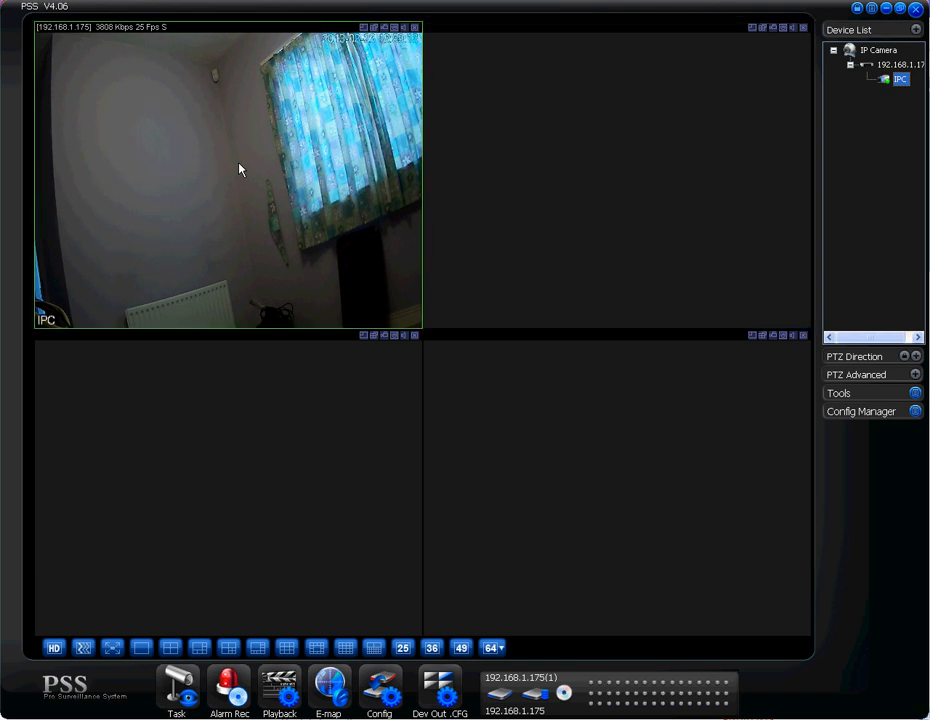
pyautogui.doubleClick(241, 169)
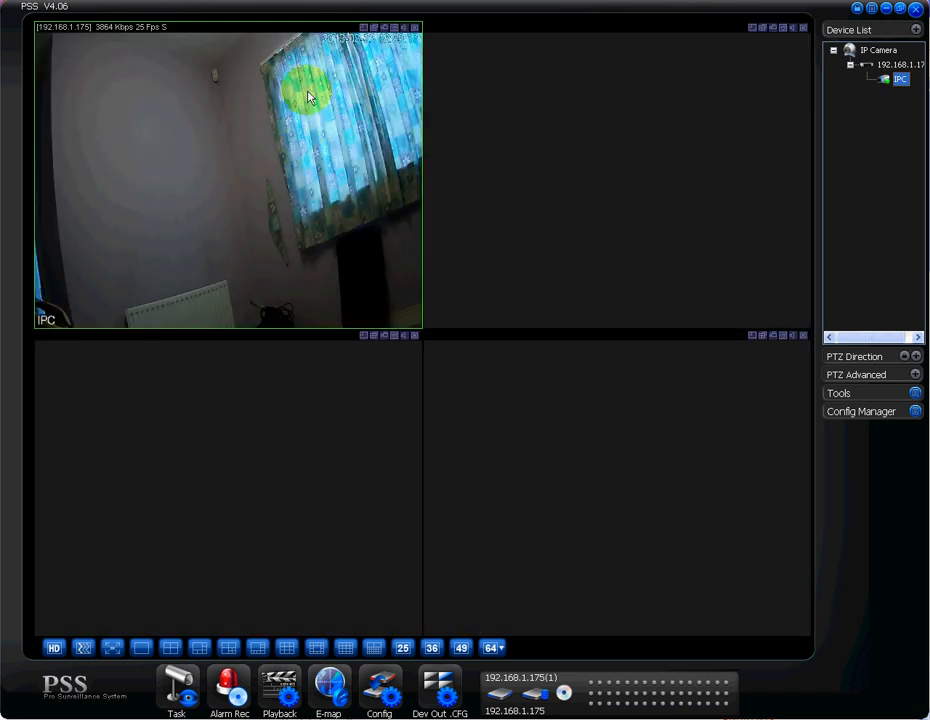
pyautogui.moveTo(437, 32)
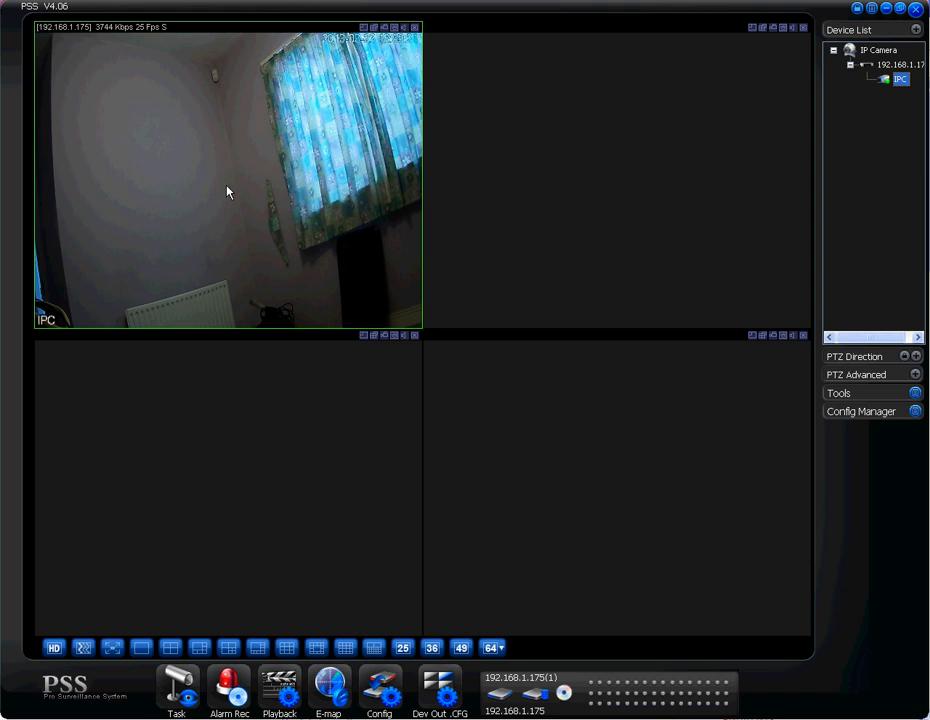
pyautogui.moveTo(234, 185)
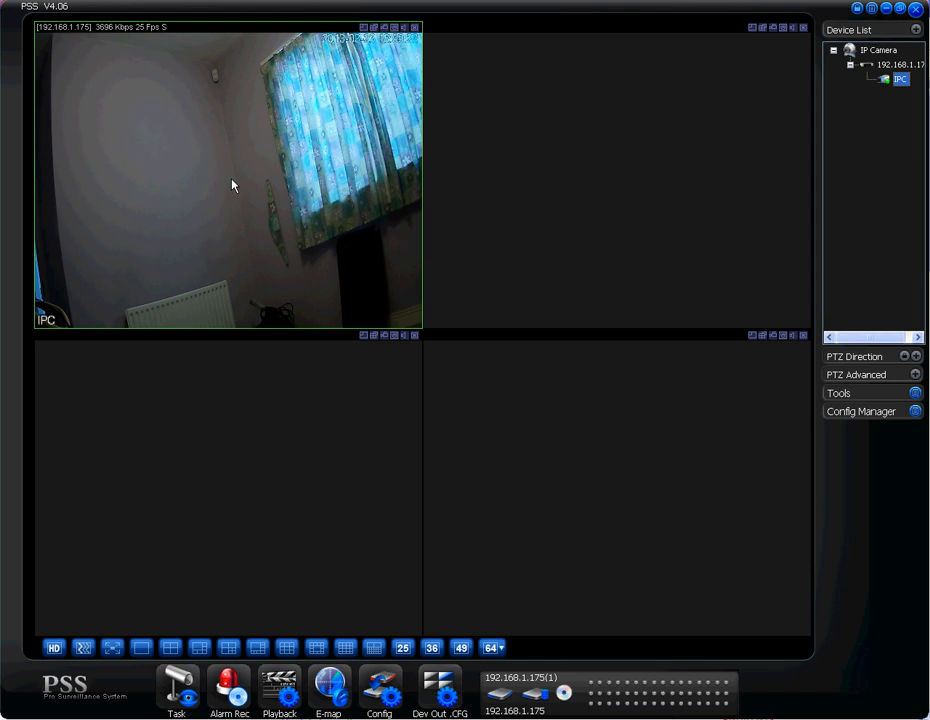